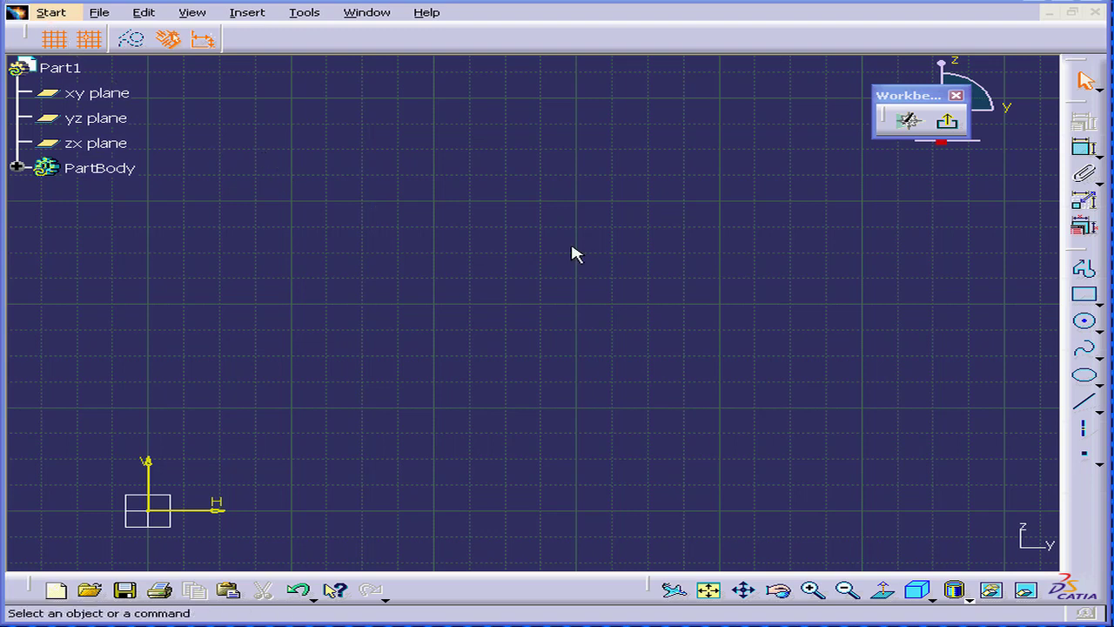
mouse_move(1085, 271)
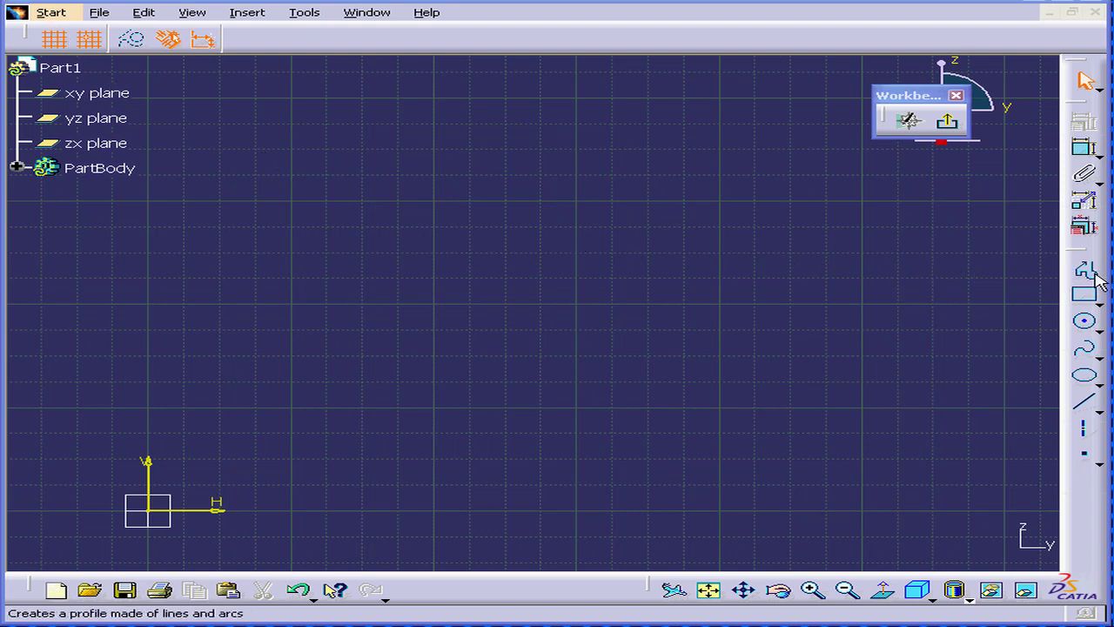
- Sketch a stepped line profile through points 1,1, 3,3 and a step corner at 1,2
left_click(1085, 271)
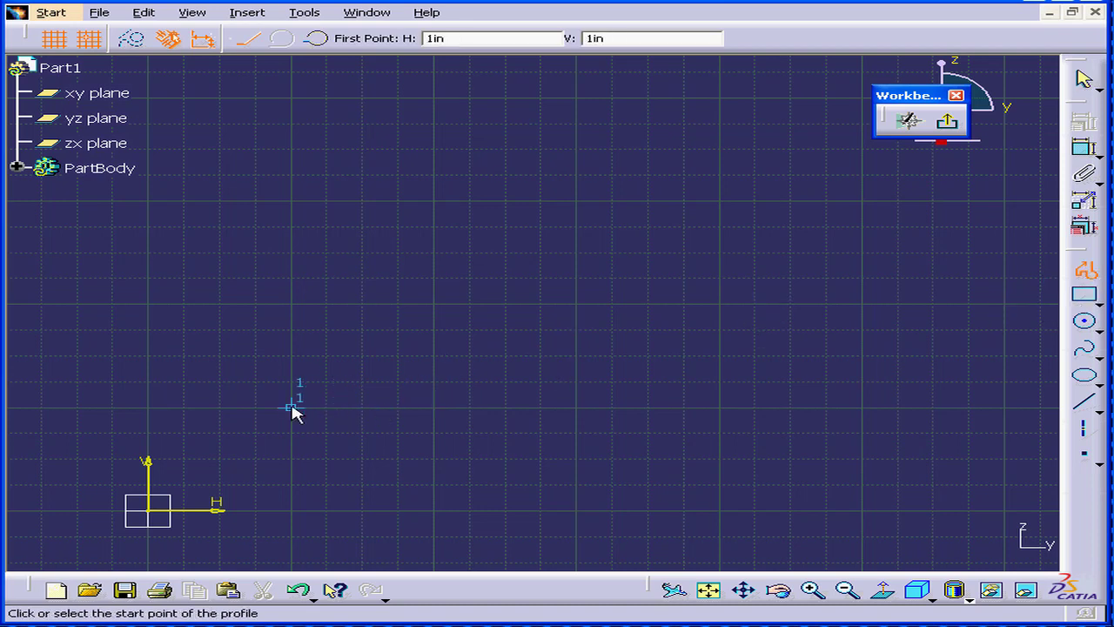
left_click(292, 407)
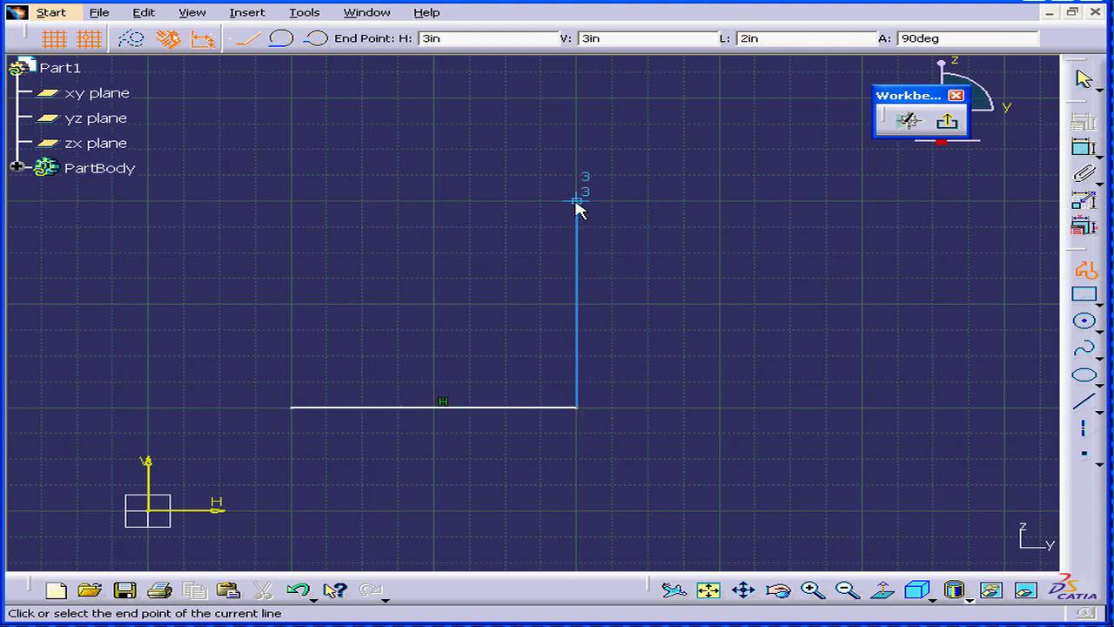
left_click(432, 202)
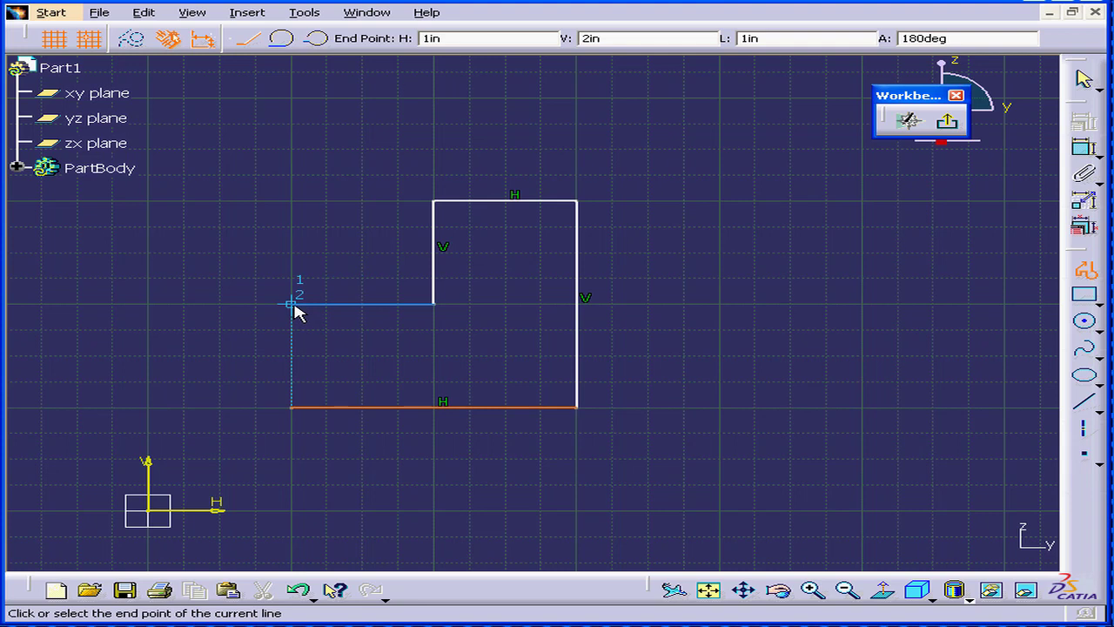
left_click(292, 402)
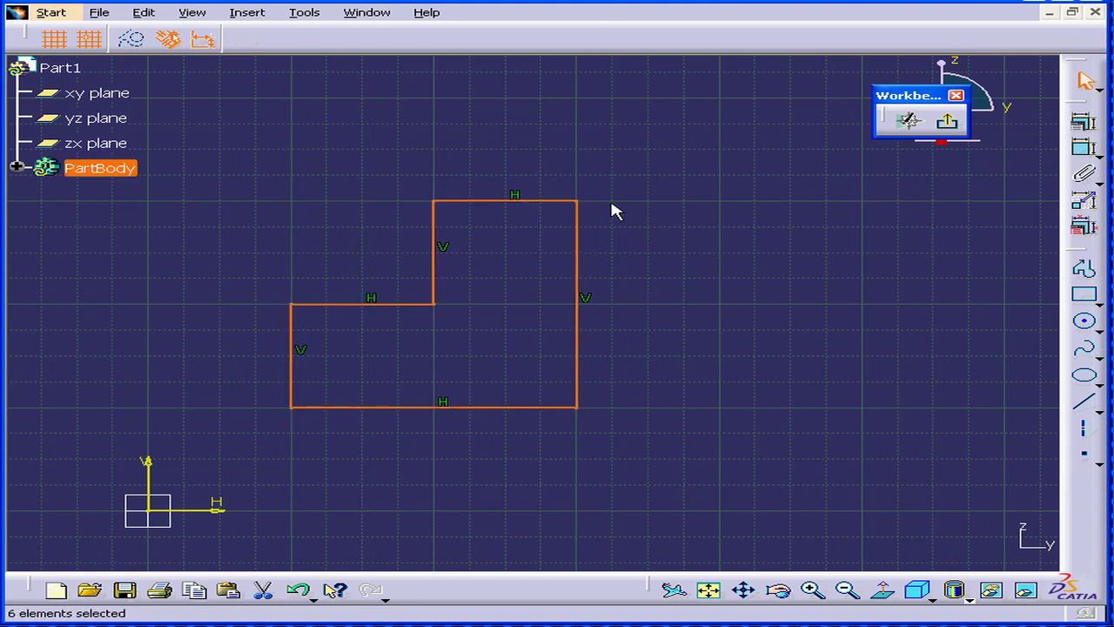
mouse_move(686, 212)
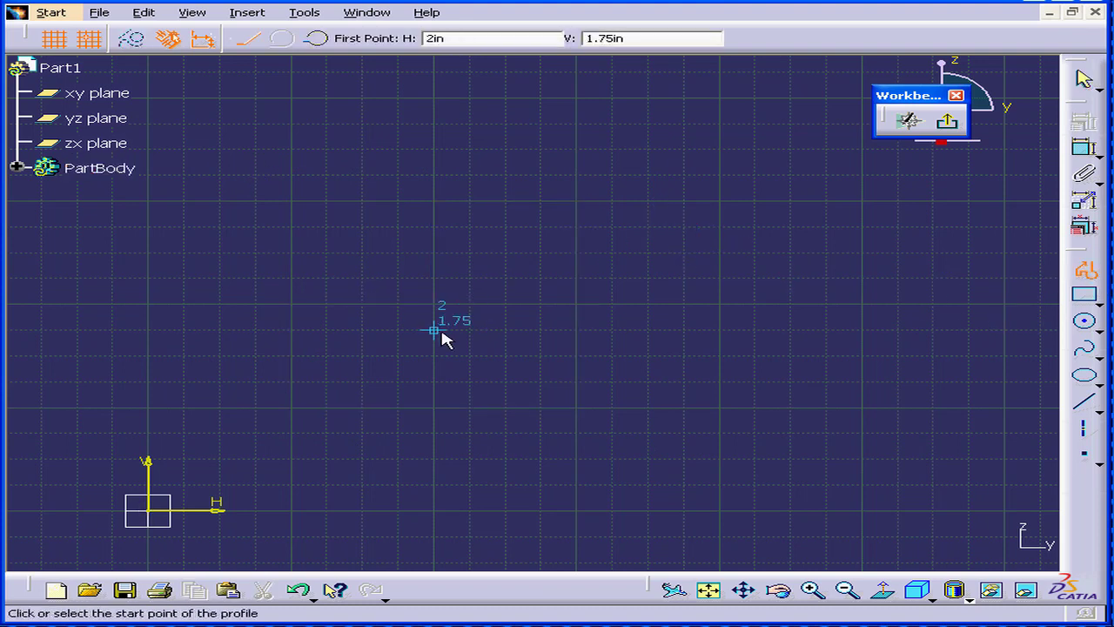
mouse_move(292, 410)
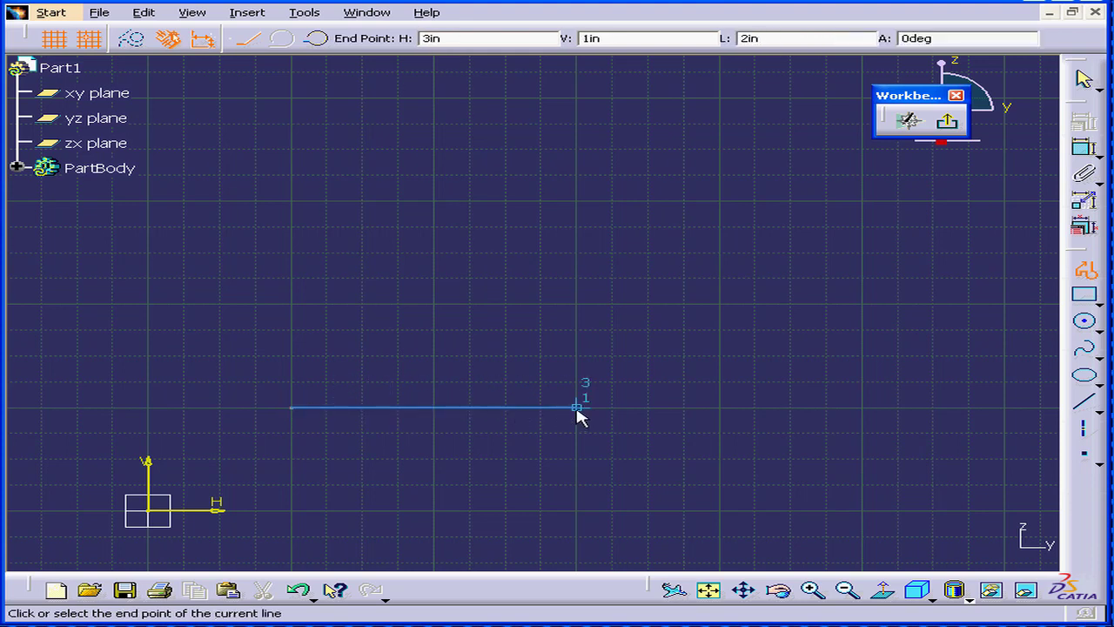
mouse_move(754, 97)
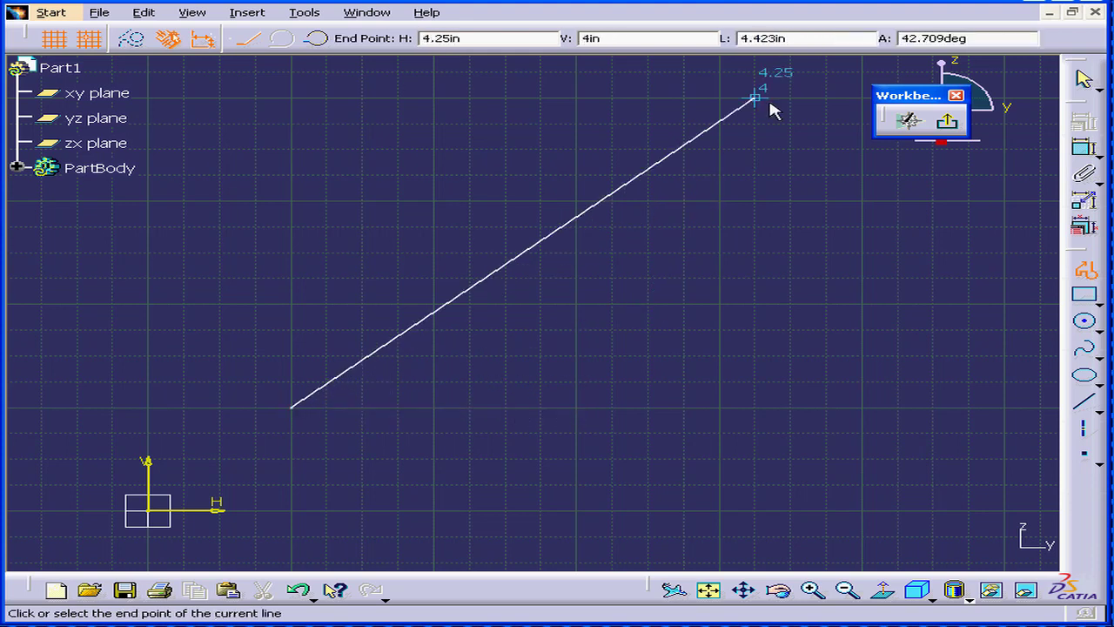
mouse_move(539, 434)
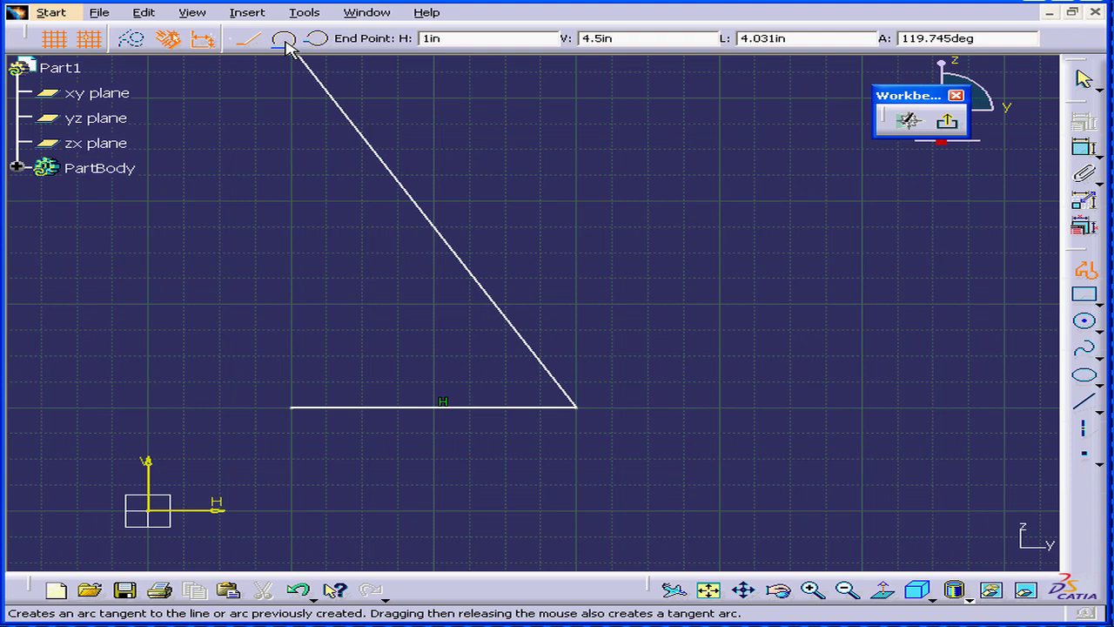
- Add a tangent arc ending at 4,2 and finish the top-left corner arc
left_click(284, 38)
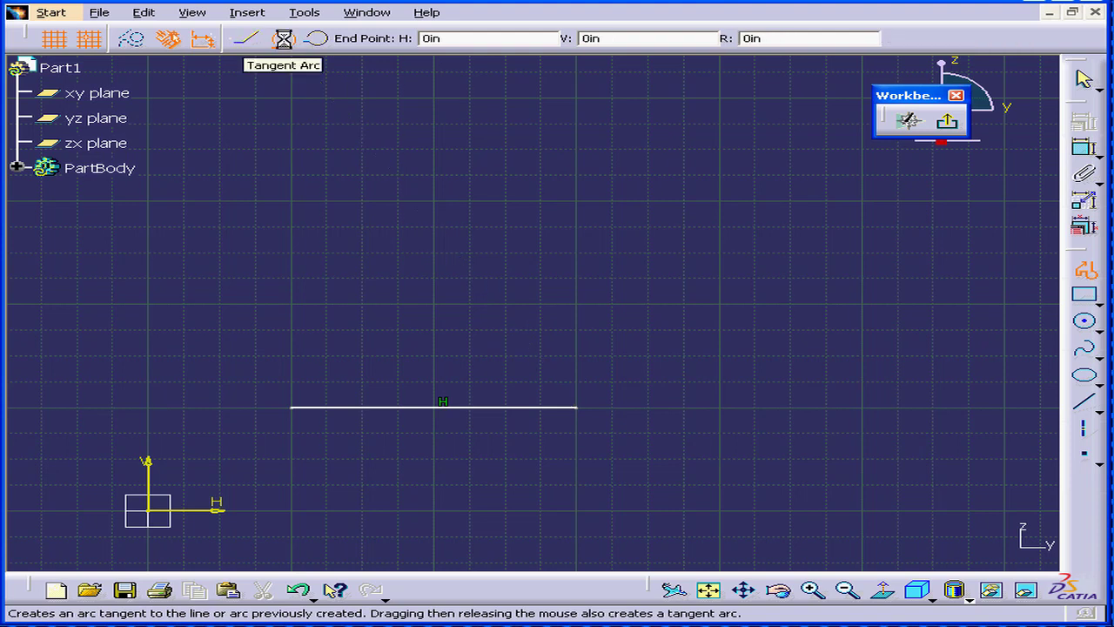
mouse_move(683, 304)
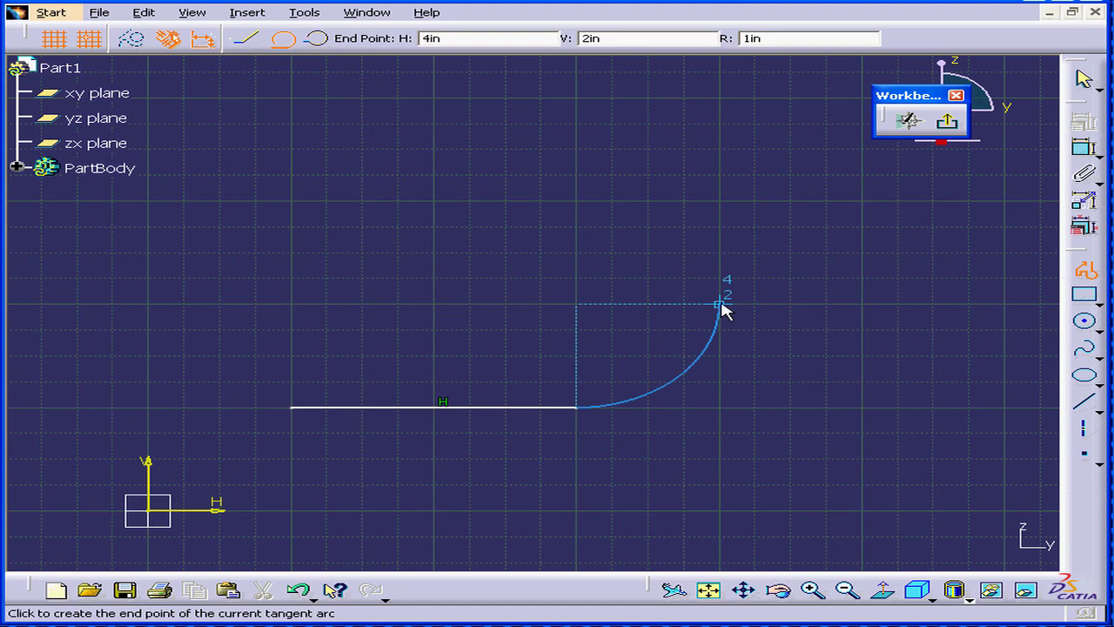
left_click(720, 303)
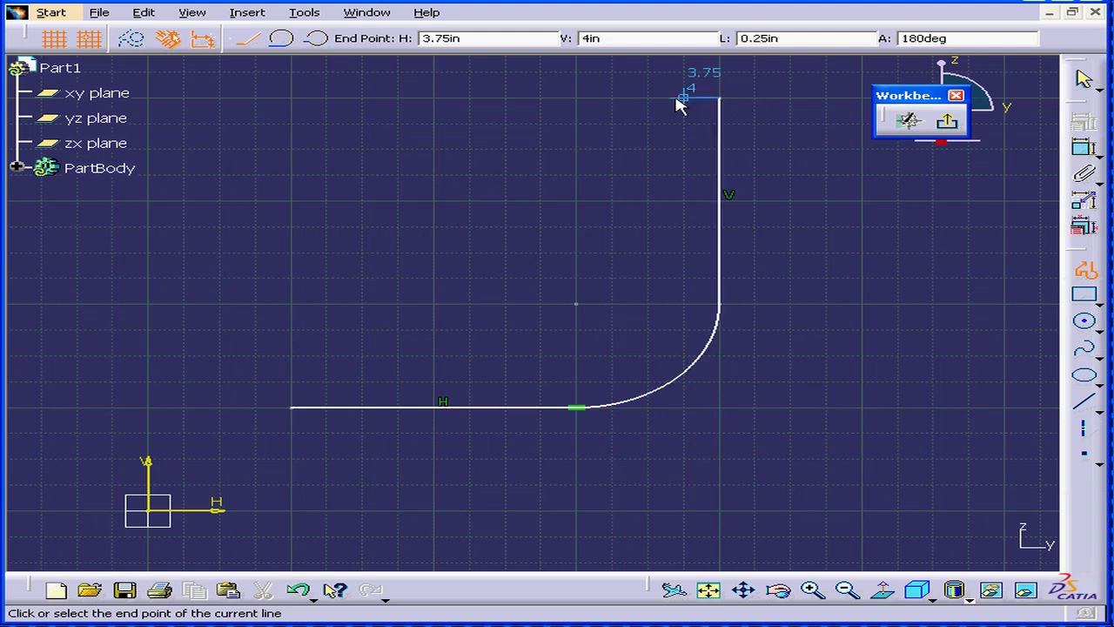
mouse_move(435, 106)
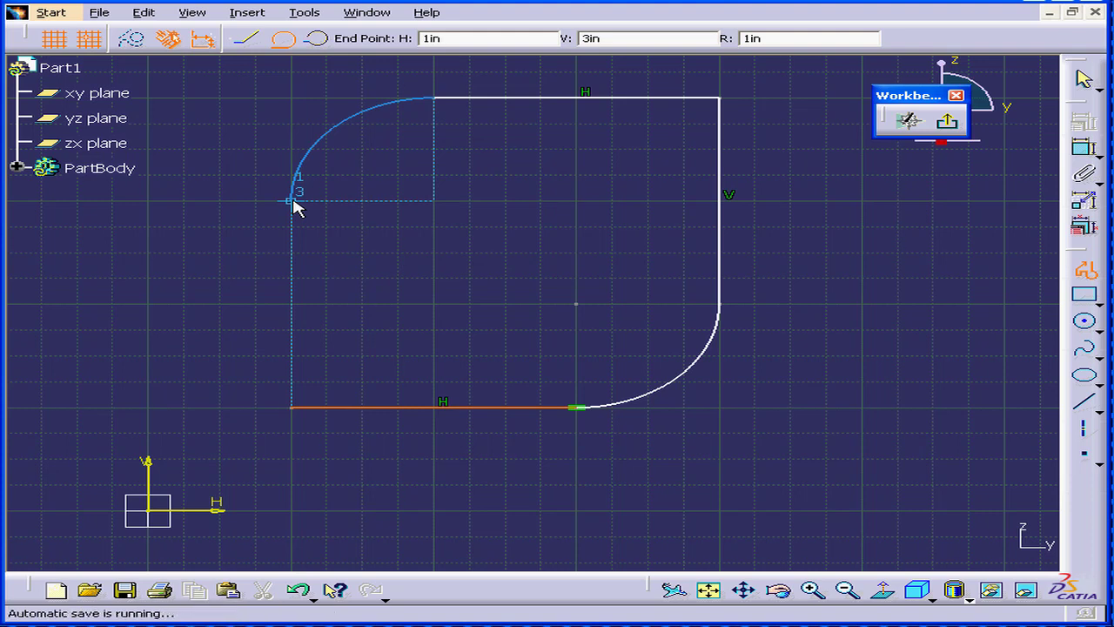
left_click_drag(292, 201, 470, 409)
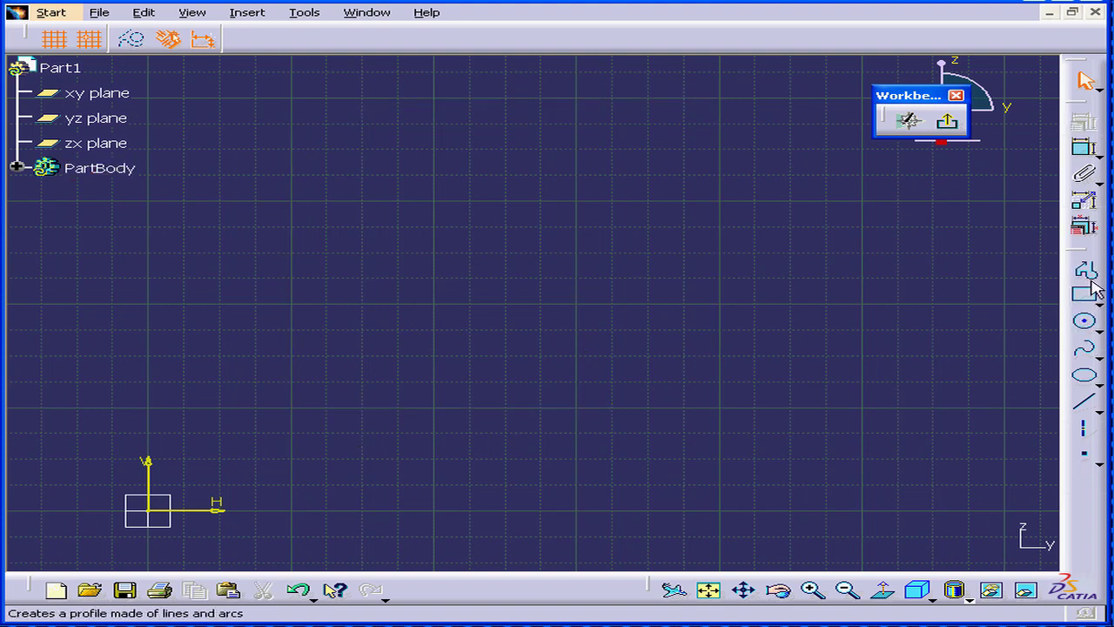
- Start a fresh profile with a small tangent arc ending at 2.5,2.5
left_click(1086, 270)
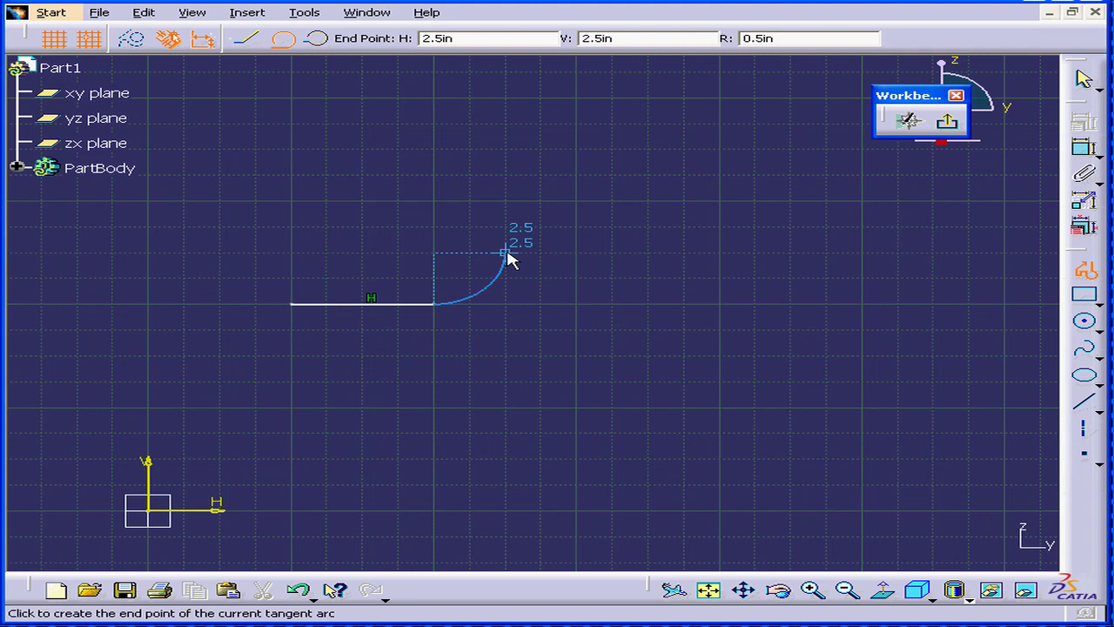
left_click(510, 254)
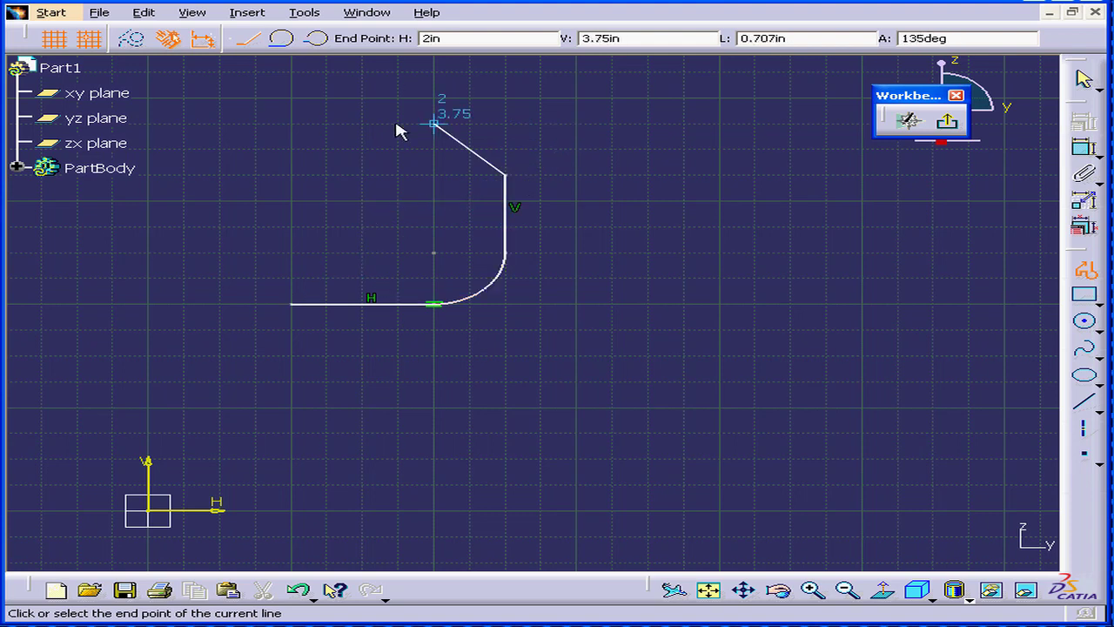
- Begin the rounded cap with a three-point arc from the stem's top
left_click(509, 151)
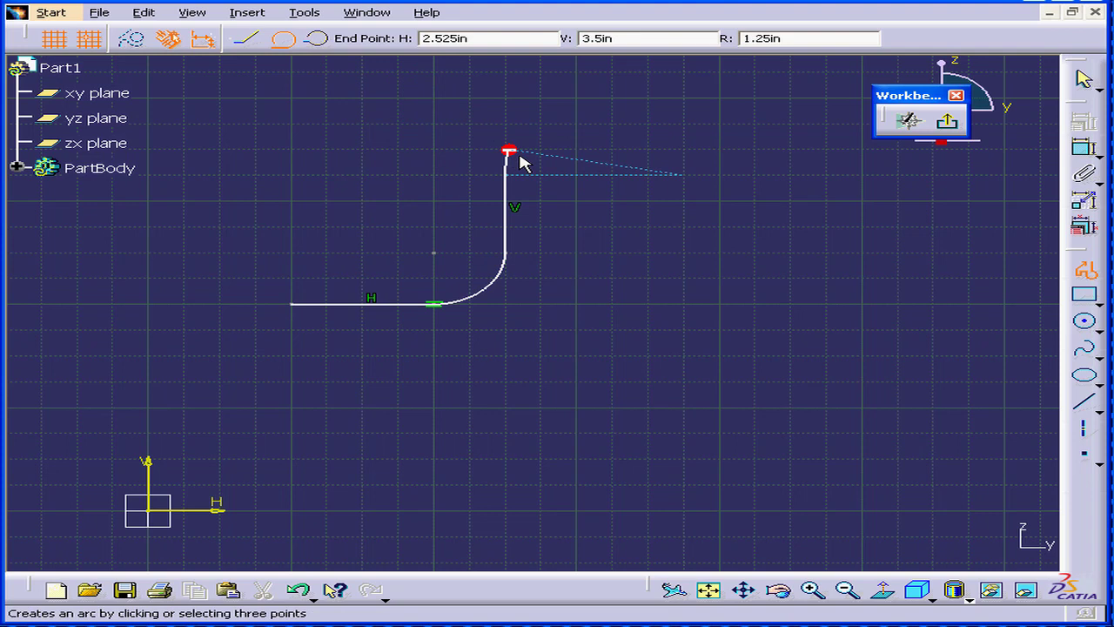
mouse_move(644, 177)
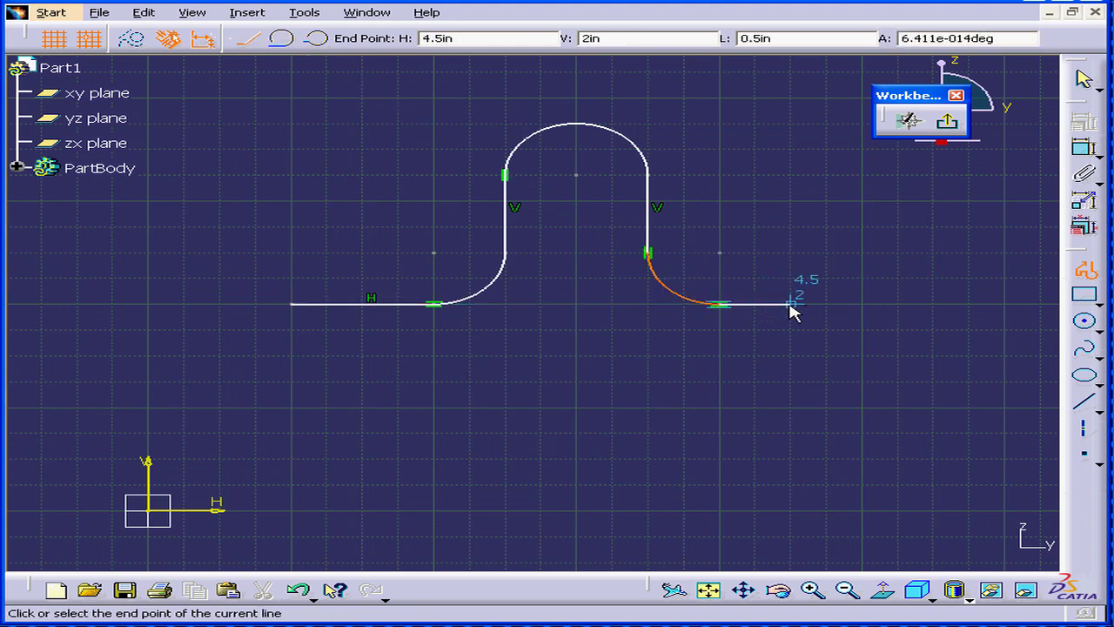
mouse_move(886, 299)
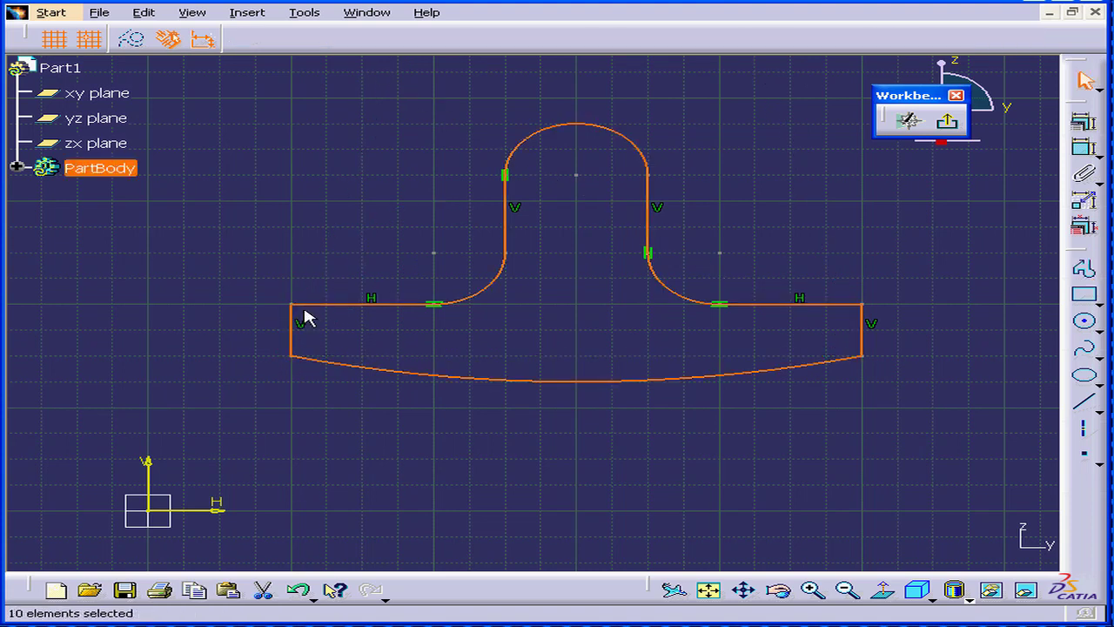
- Constrain the left vertical stem line tangent to the arc below it
left_click(362, 217)
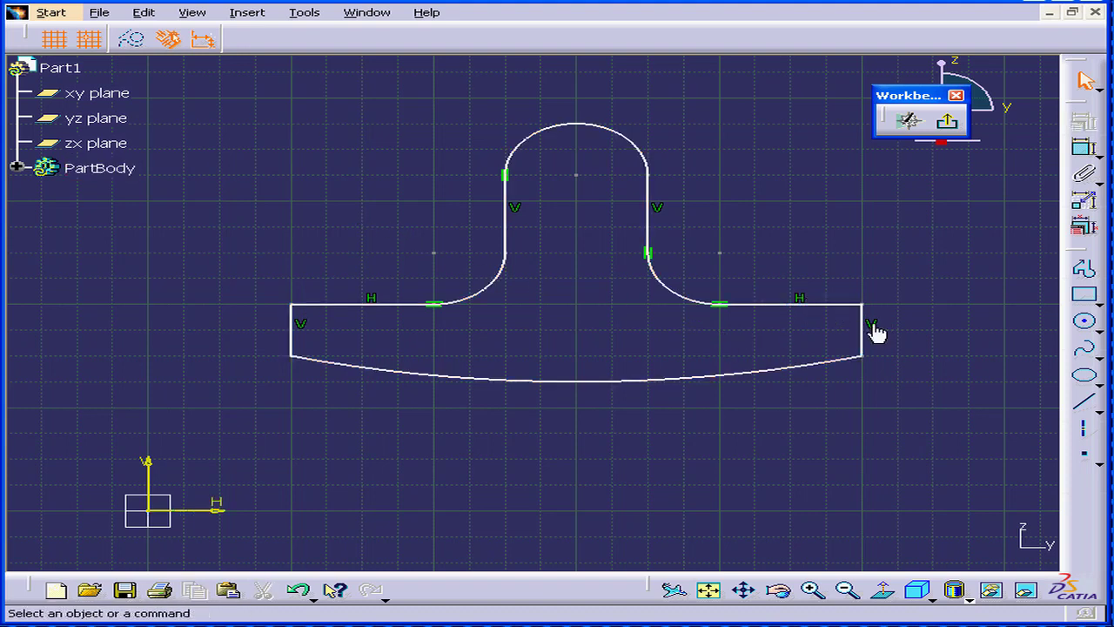
mouse_move(570, 303)
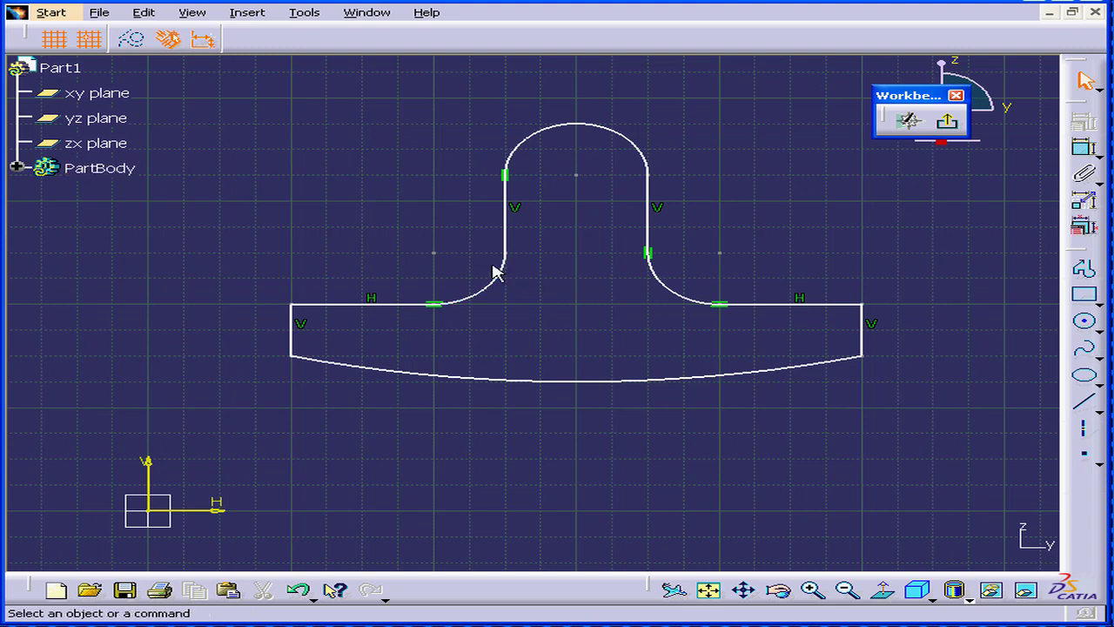
left_click(488, 278)
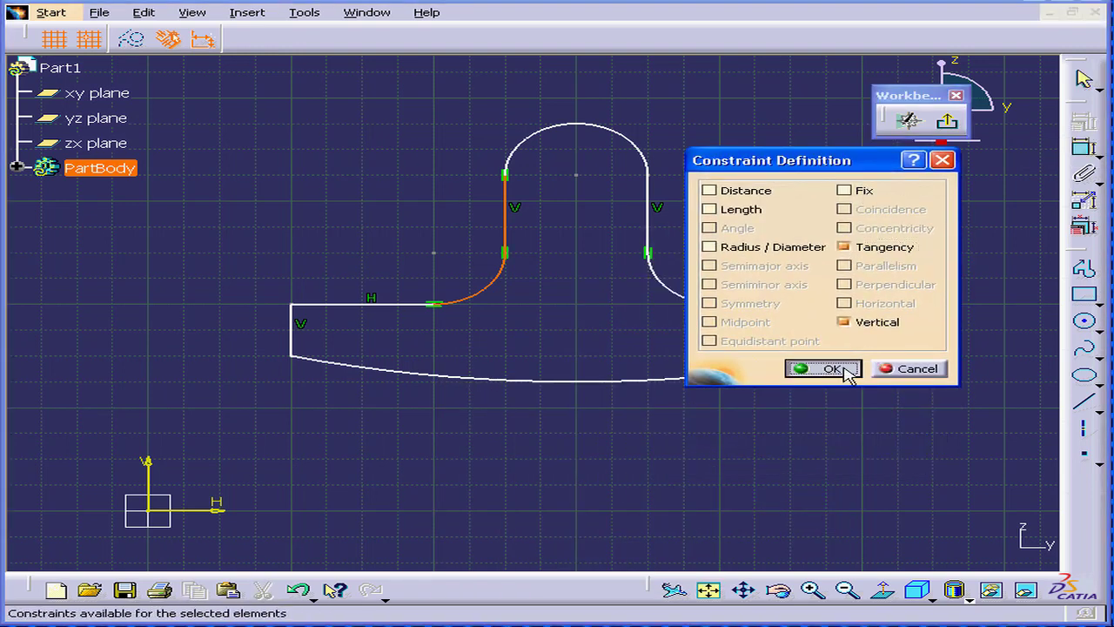
left_click(824, 368)
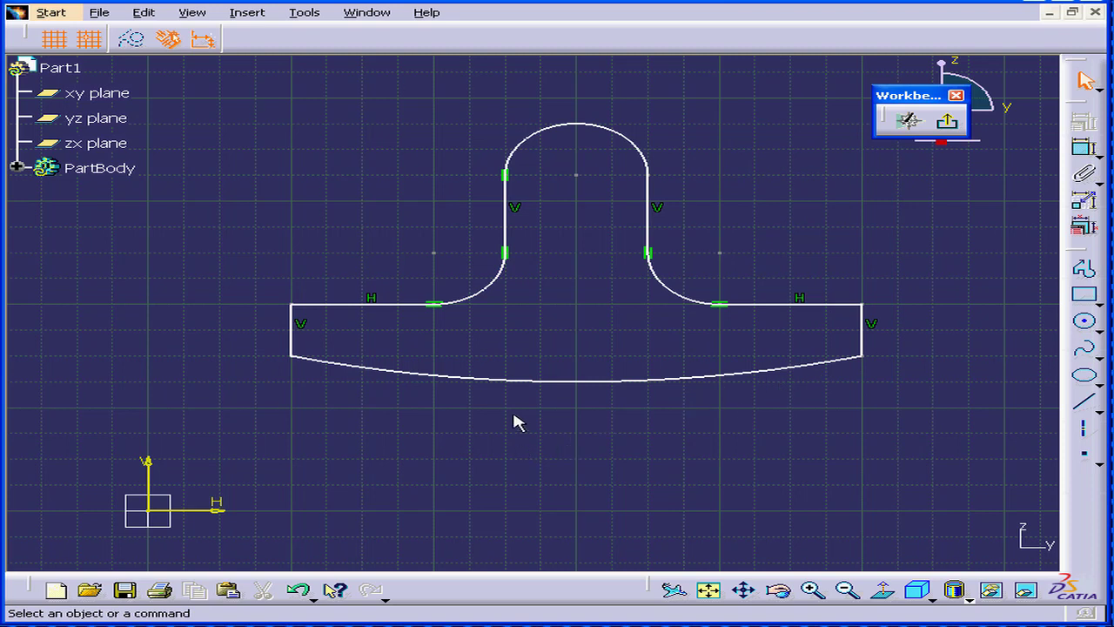